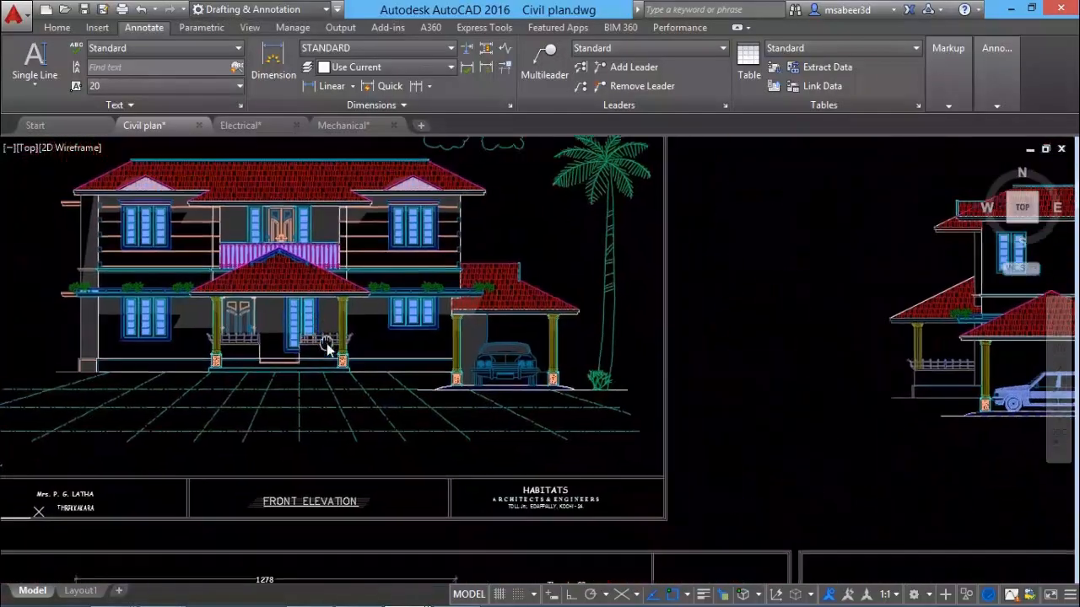
Step: View the electrical schematic, then move on to the mechanical drawing
left_click(241, 125)
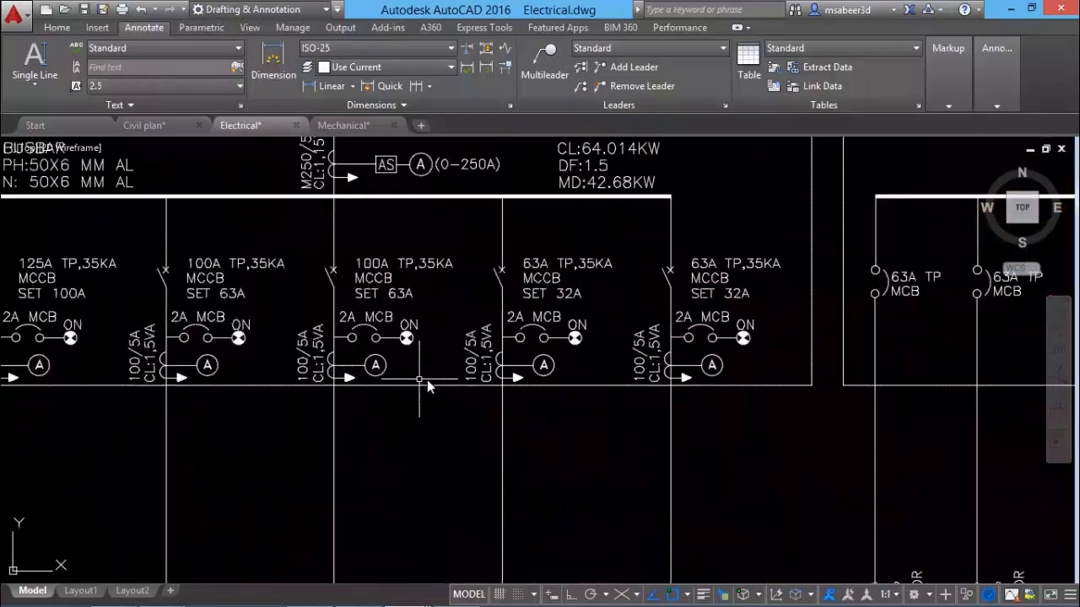
scroll("down", 3)
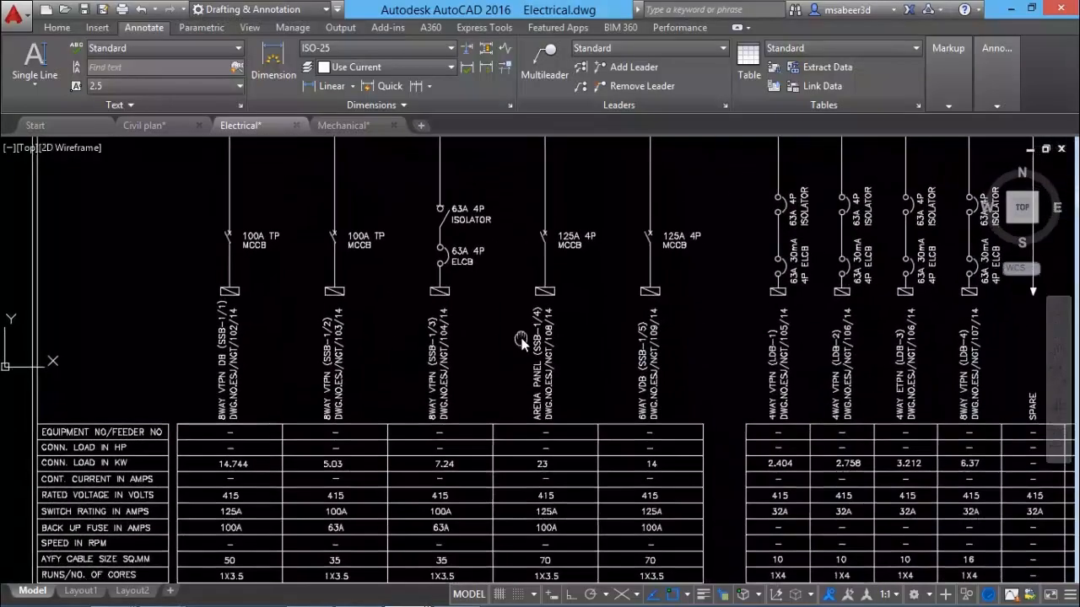
left_click(343, 125)
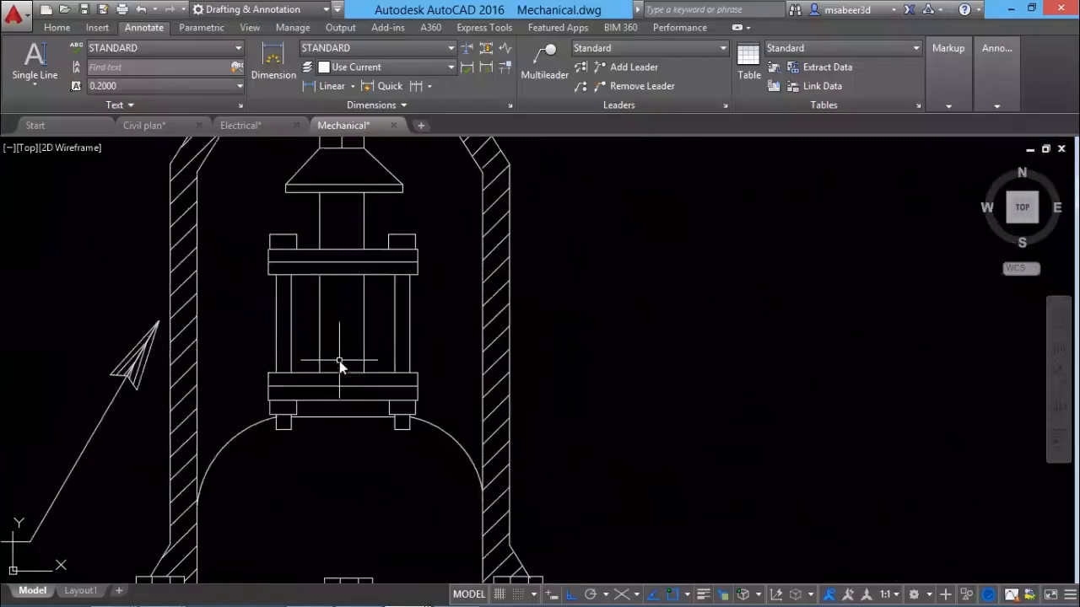
scroll("down", 3)
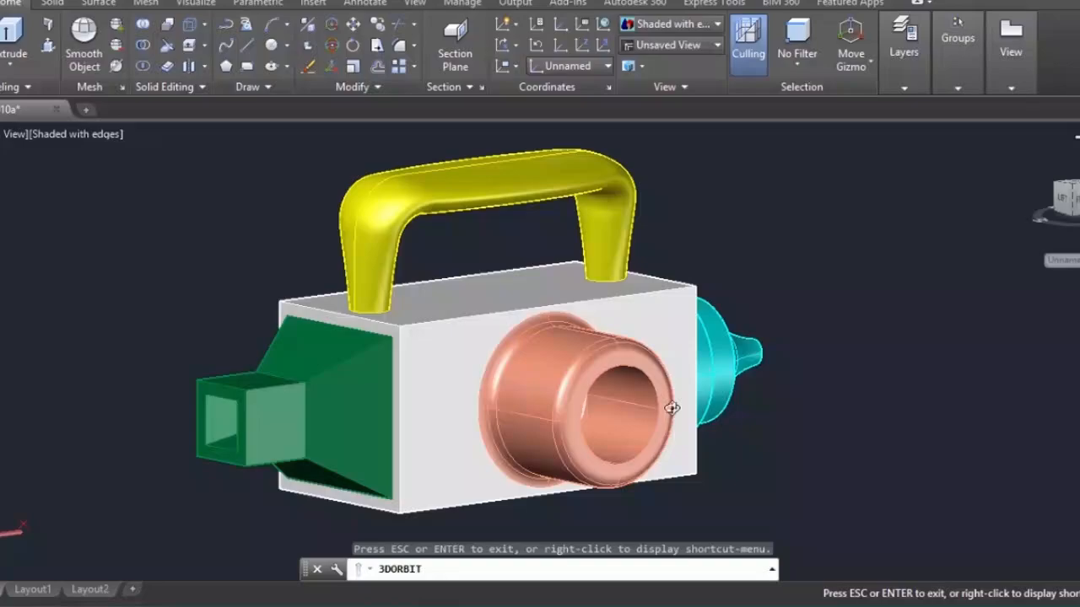
Step: Orbit the handled box through back, front, straight-on and angled views
left_click_drag(672, 407, 485, 401)
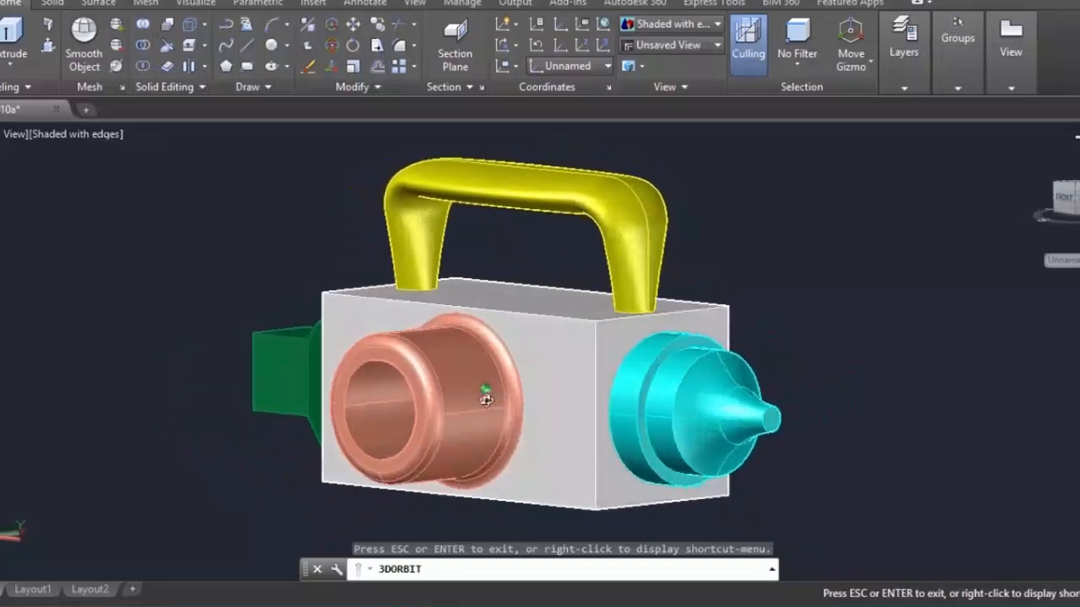
left_click_drag(485, 400, 637, 392)
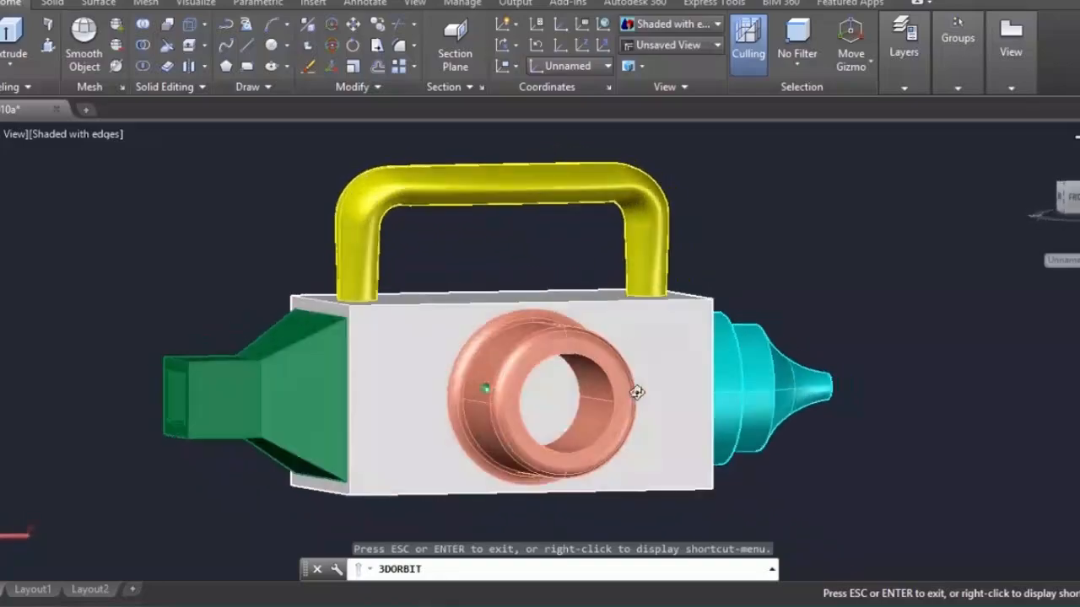
left_click_drag(637, 391, 663, 407)
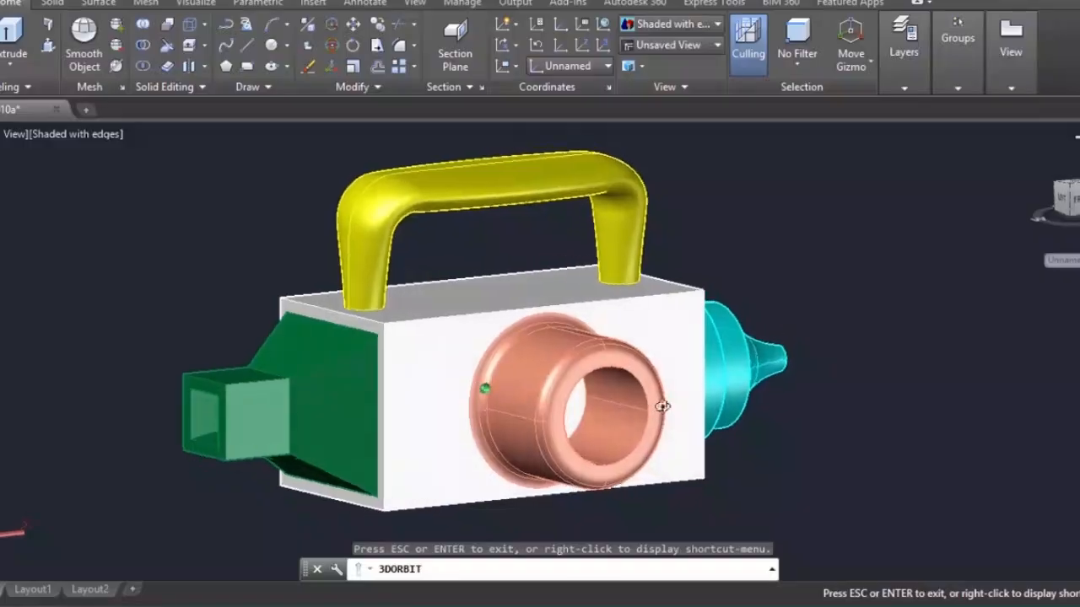
left_click_drag(662, 405, 606, 433)
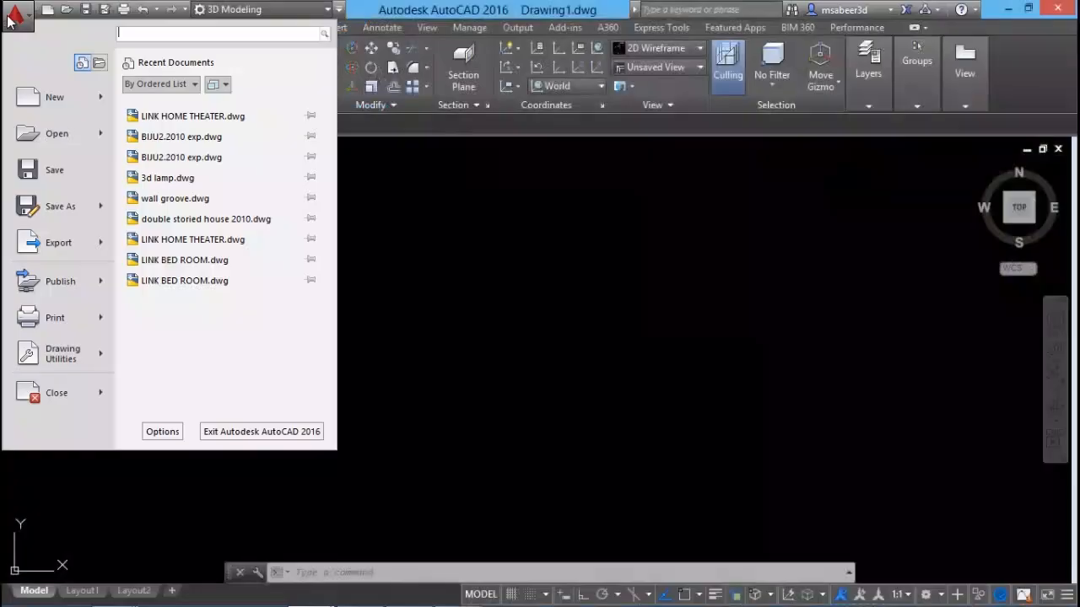
Step: Start a new blank drawing from the application menu
left_click(17, 10)
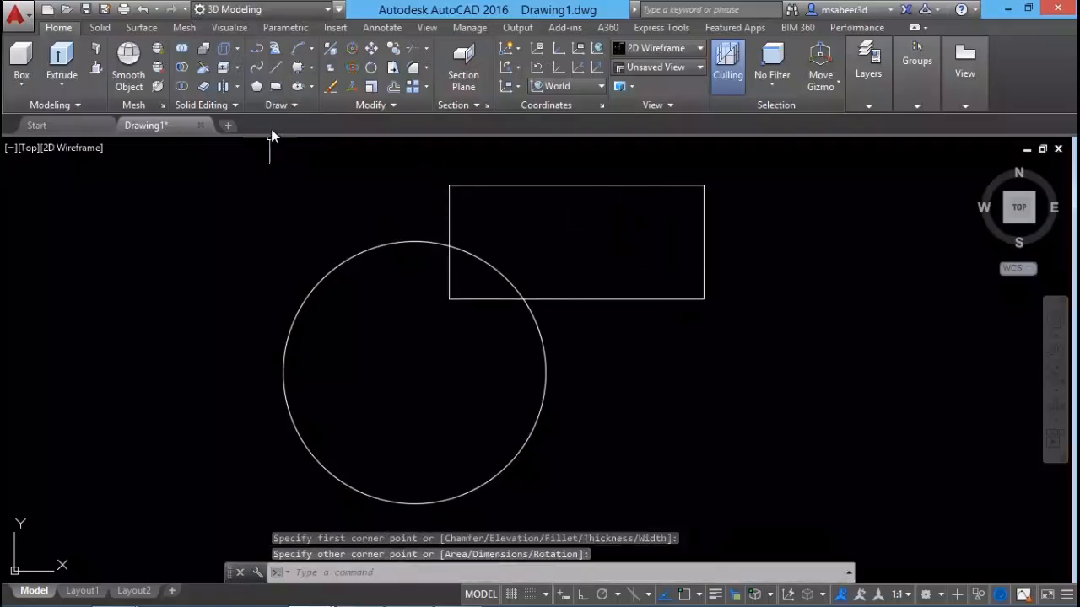
left_click(700, 460)
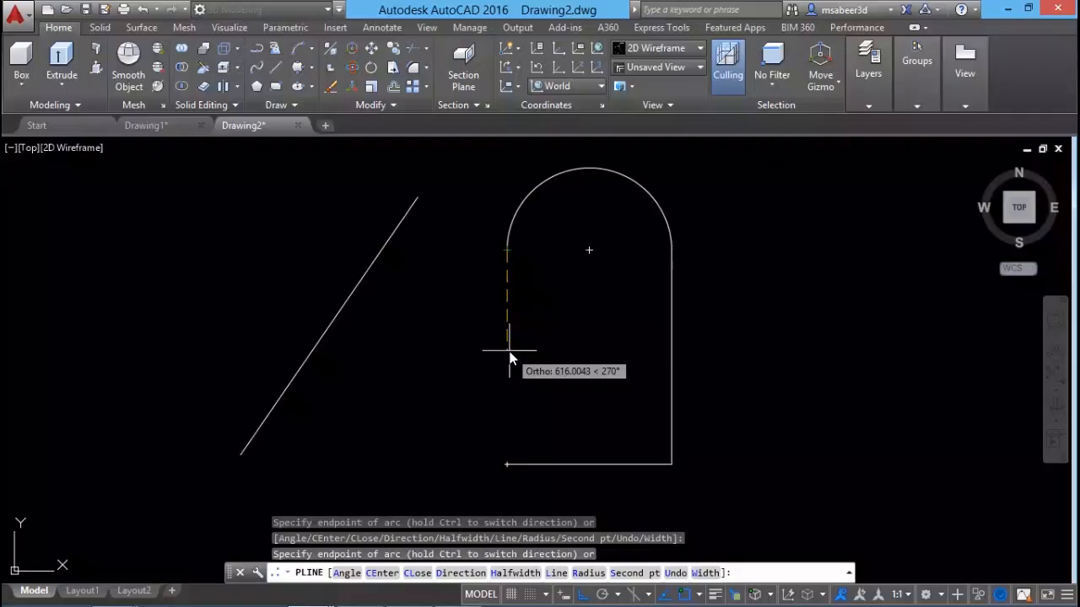
Step: Place the last corner and close the stepped arc-and-line polyline at its start point
right_click(509, 352)
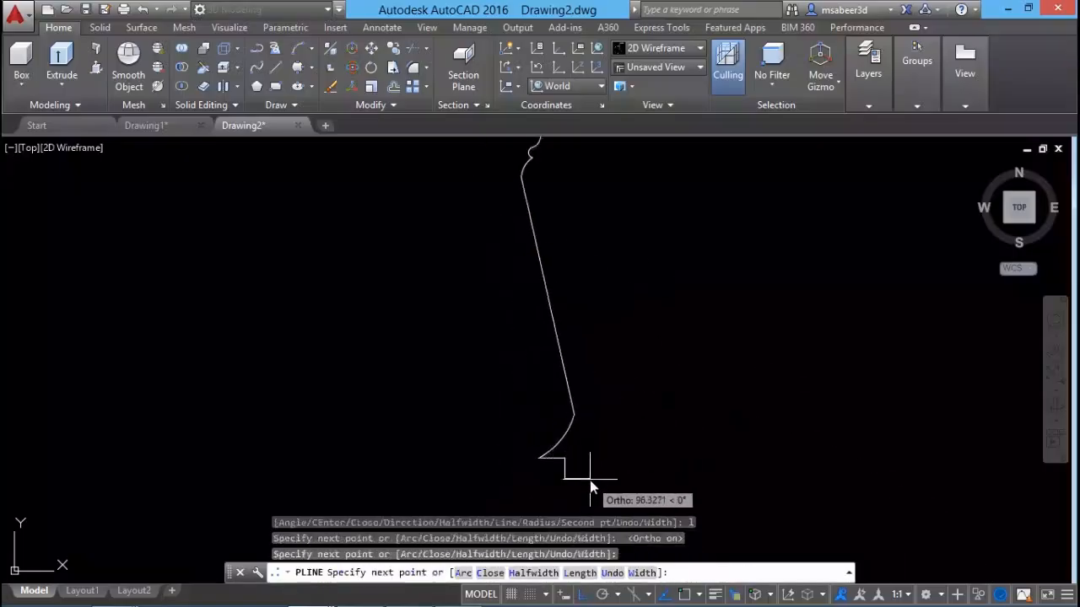
left_click(574, 240)
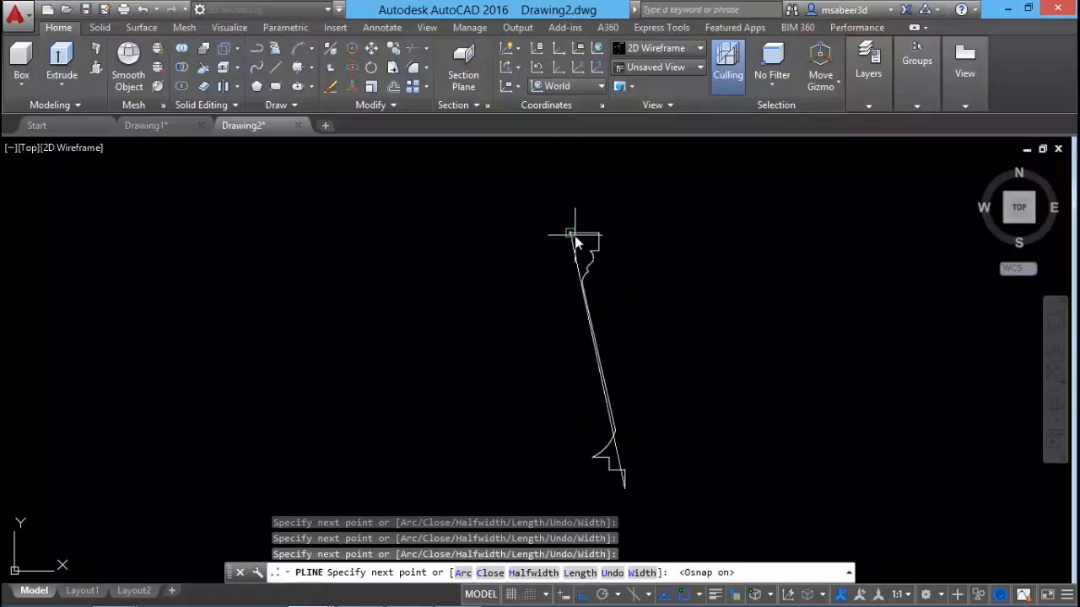
left_click(339, 124)
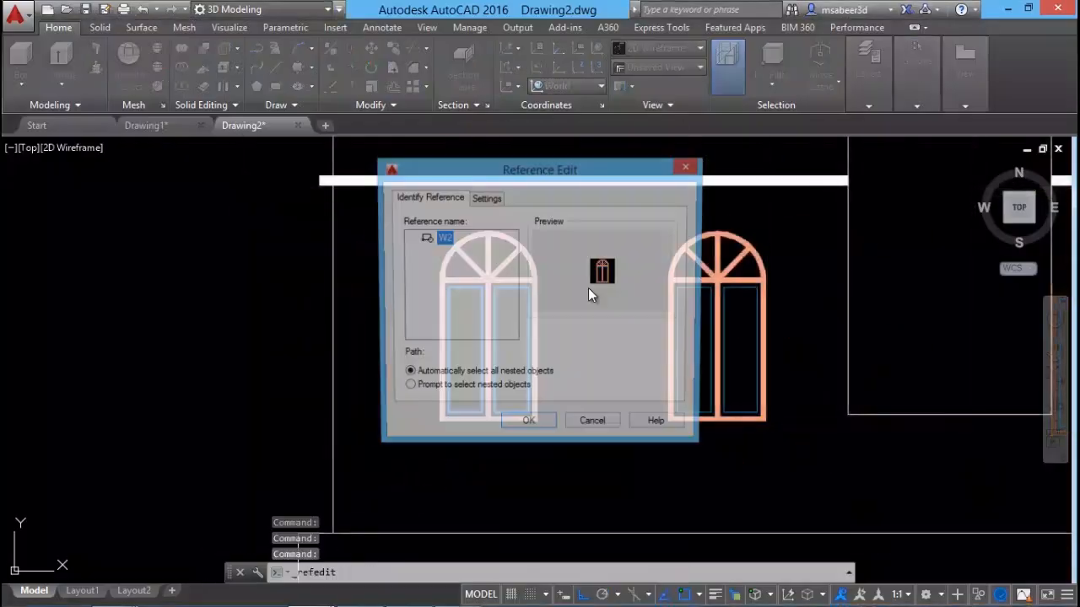
Step: Fill the W2 block's top panel with Solid hatch in REFEDIT and save the changes
left_click(528, 420)
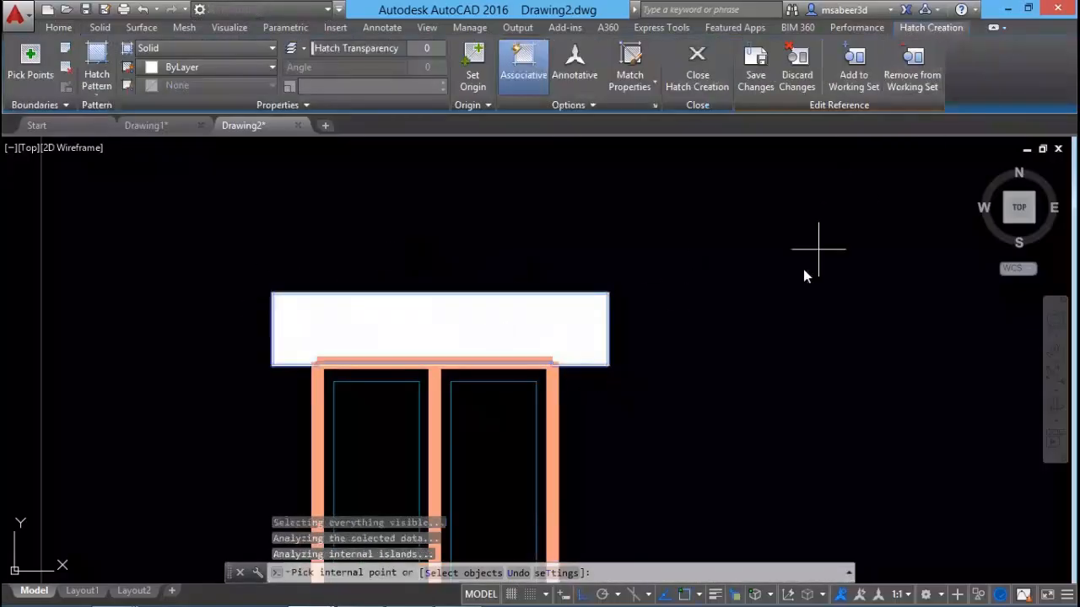
left_click(696, 63)
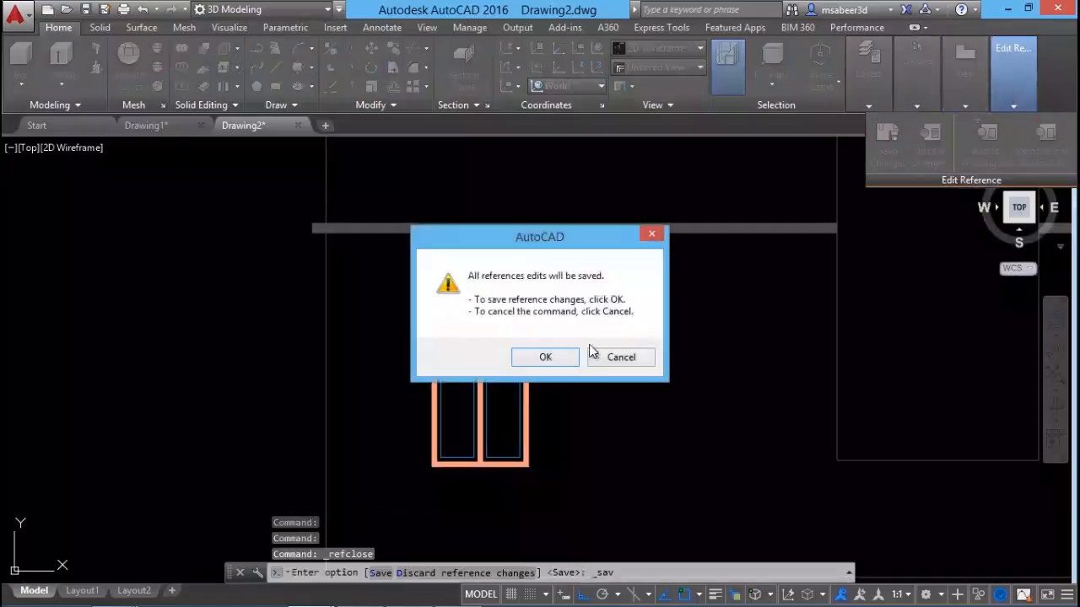
left_click(545, 357)
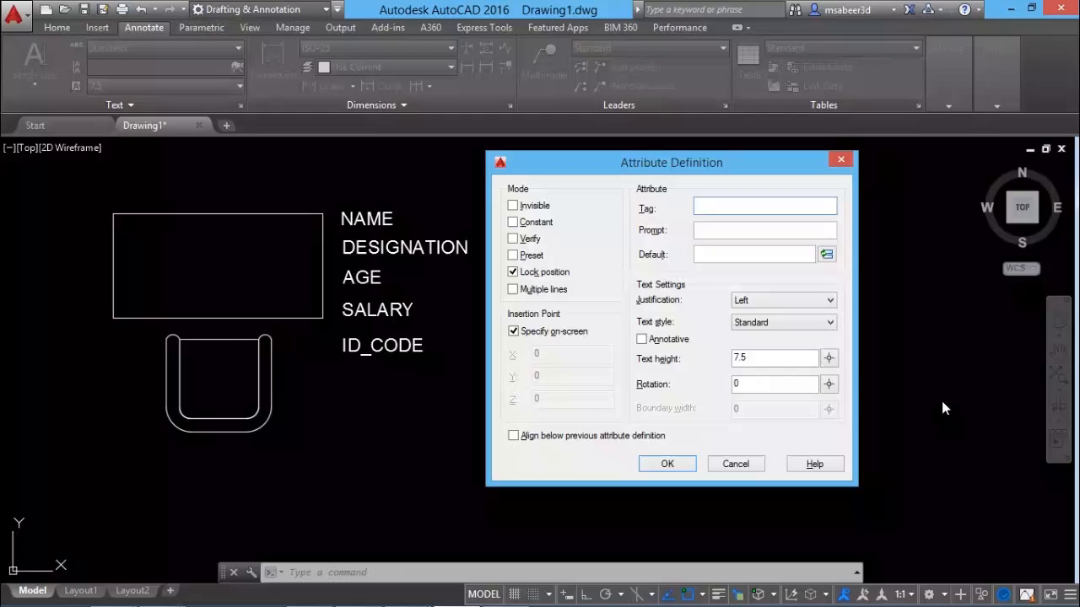
mouse_move(371, 266)
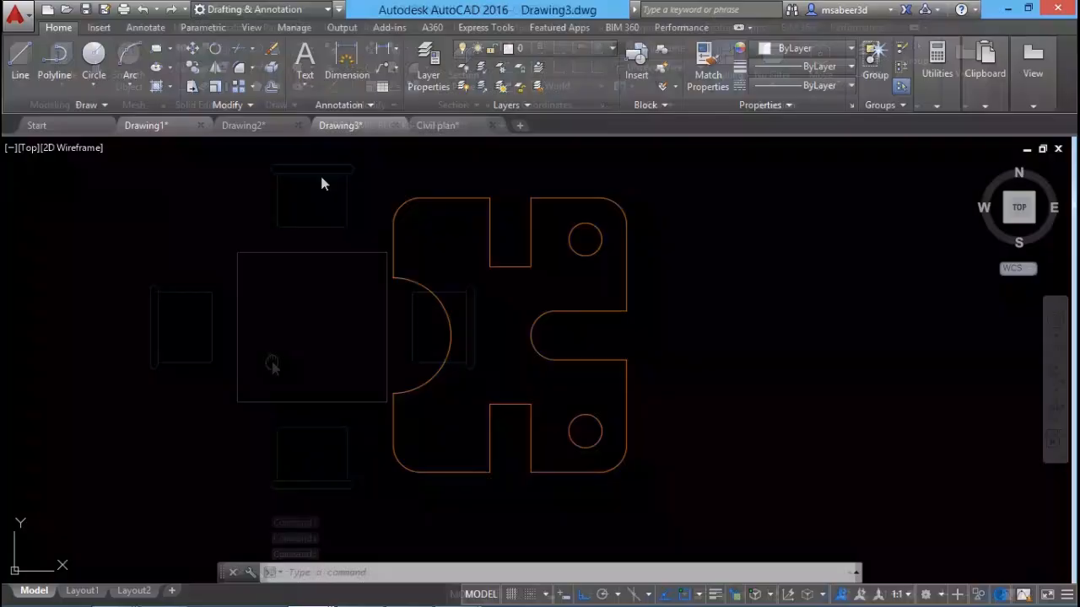
Step: Hatch the orange part's interior with 45° user-defined lines
left_click(797, 346)
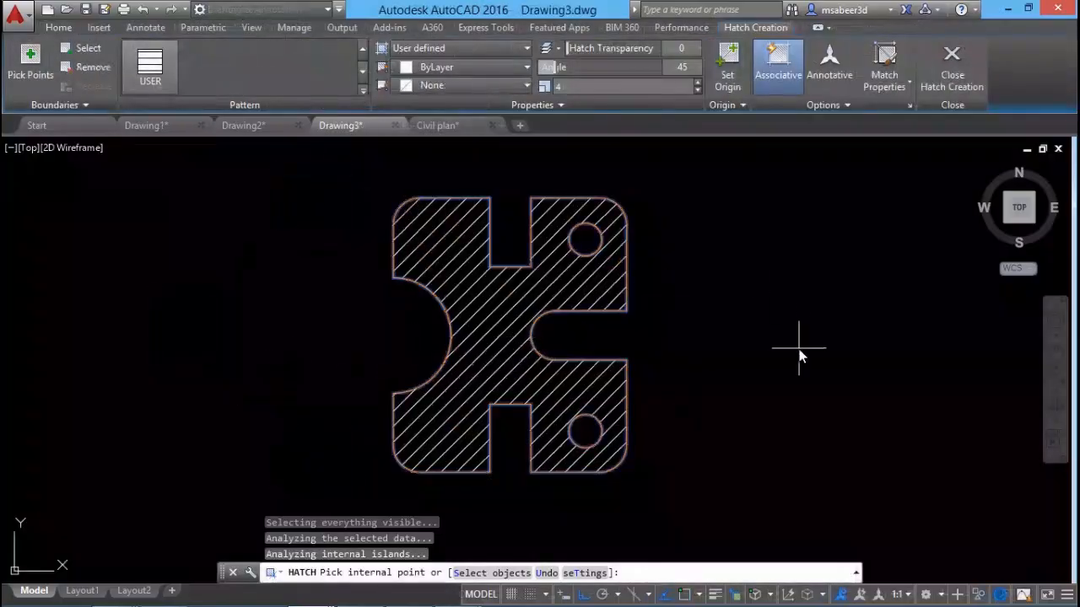
left_click(437, 125)
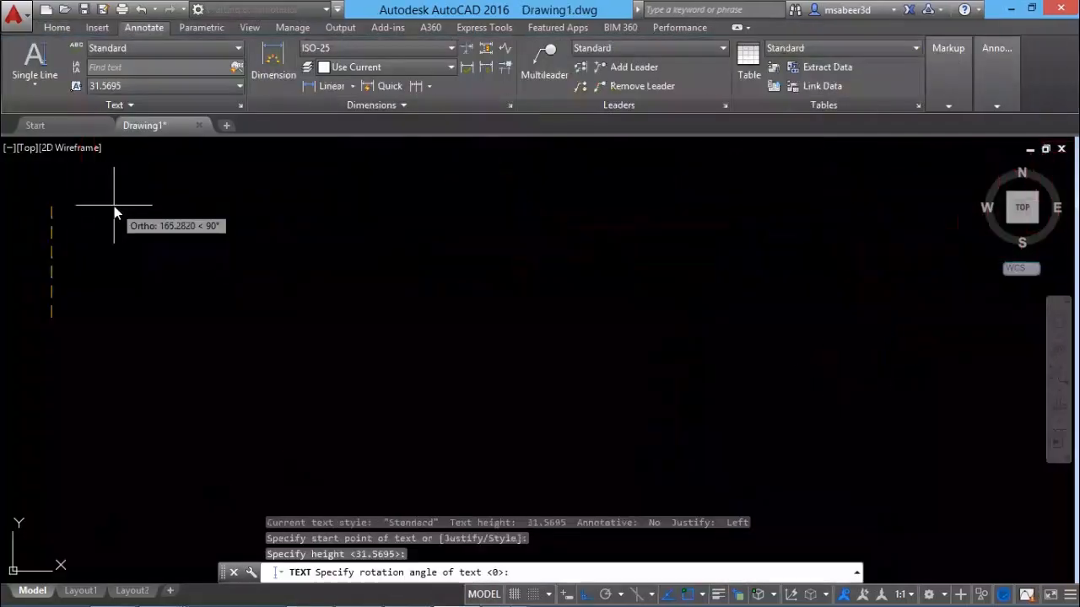
Step: Enter the single-line text 'WELCOME TO VTC INTERNSH'
type("WELCOME TO VTC INTERNSH")
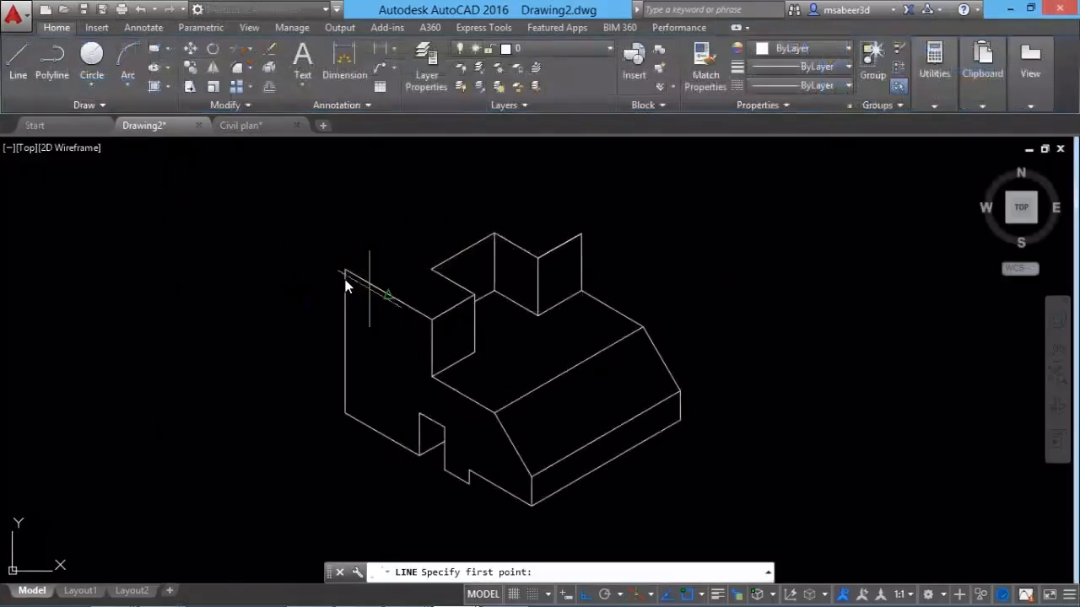
Step: Draw a top edge line from the isometric block's left corner
left_click(344, 278)
type("60")
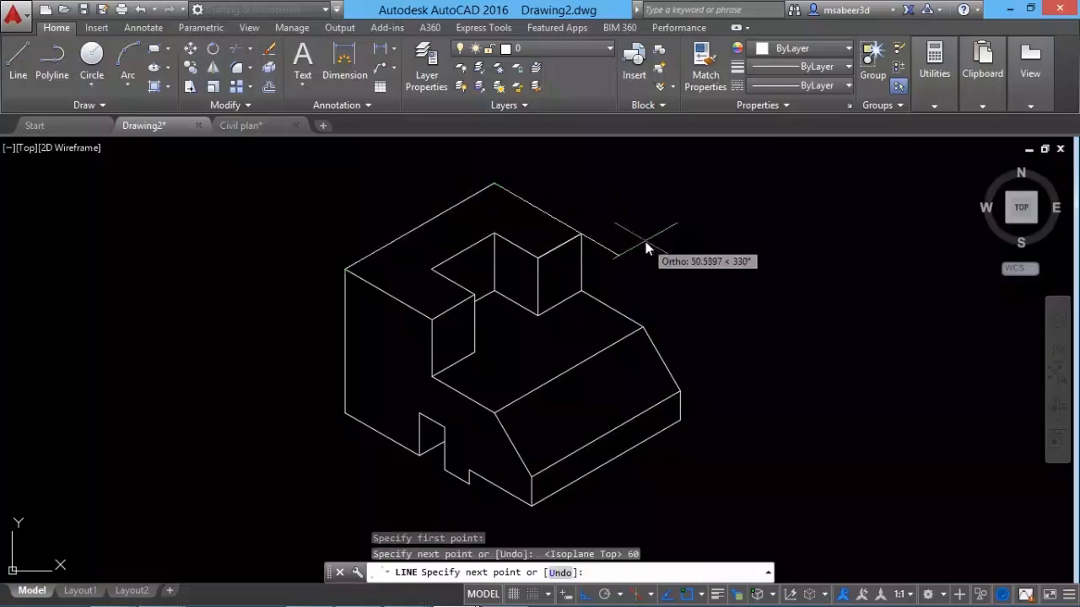
left_click(647, 249)
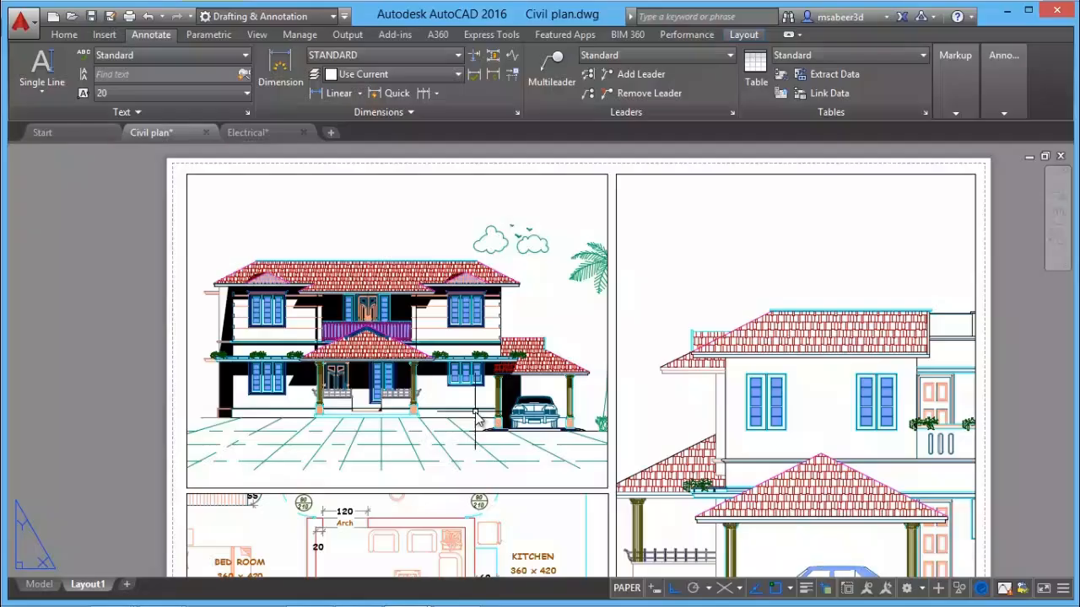
Step: Switch the Civil plan drawing to its Layout1 paper layout
left_click(247, 133)
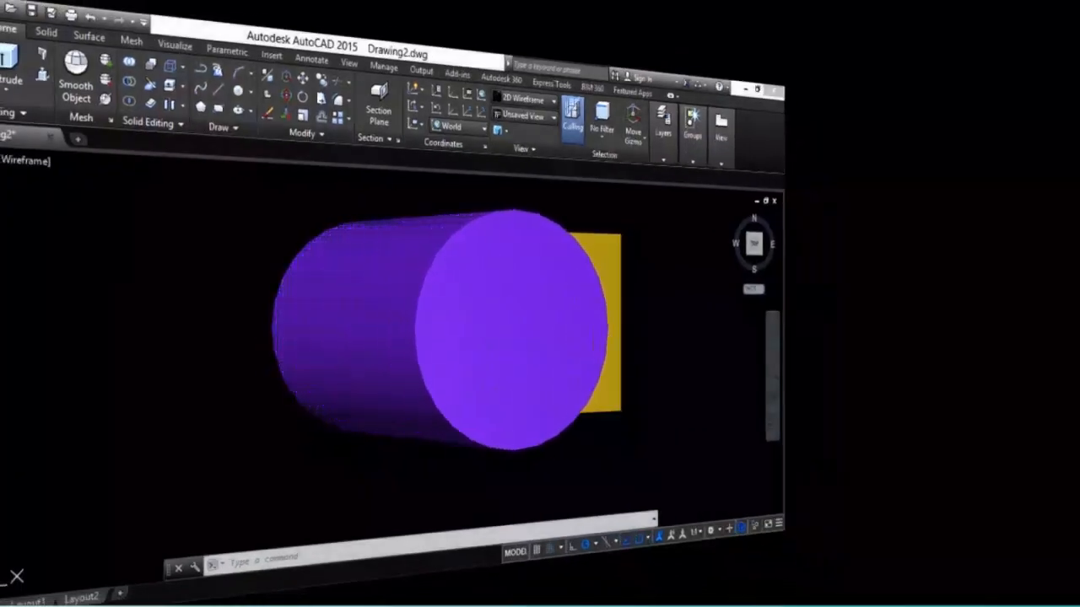
Step: Rotate the handled-box model into two new viewing angles
left_click_drag(506, 329, 540, 405)
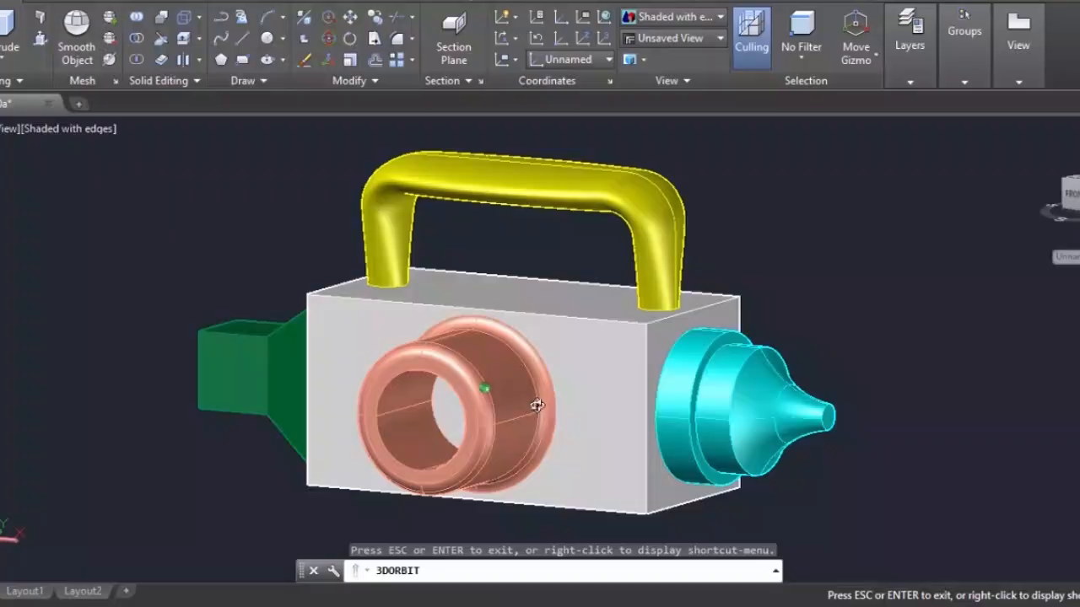
left_click_drag(536, 405, 662, 426)
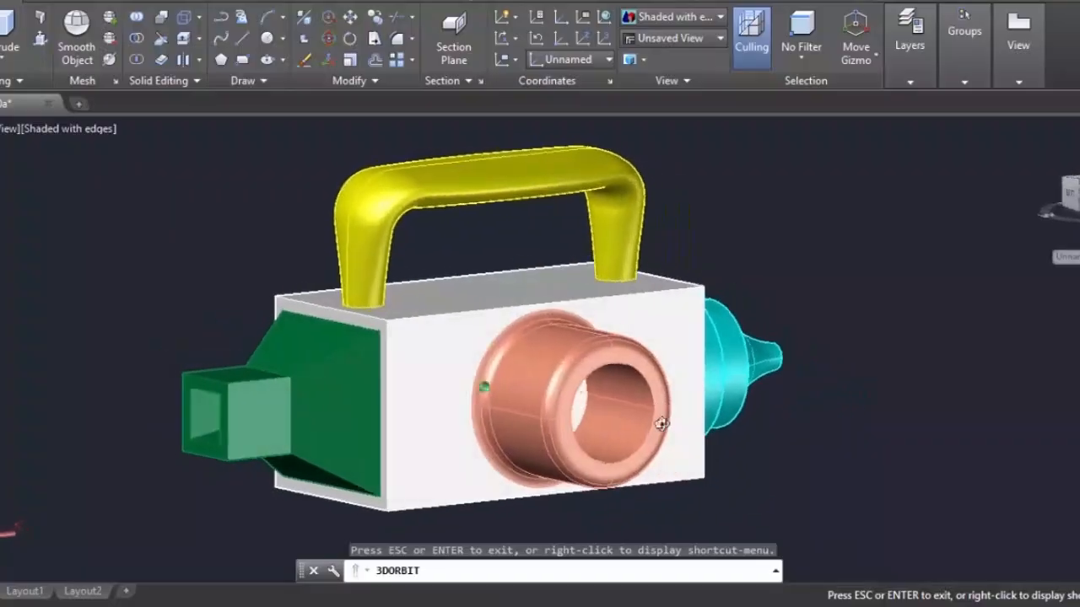